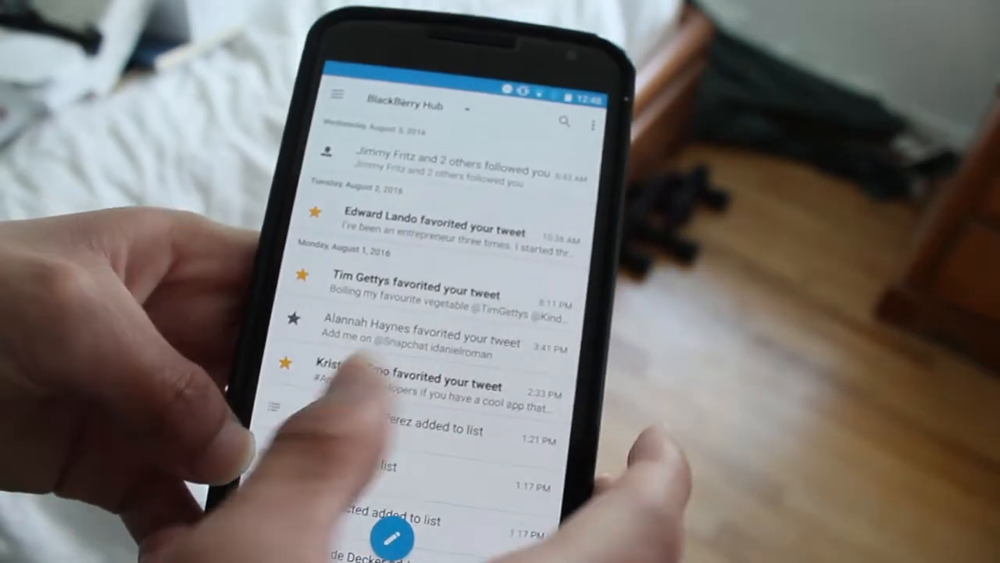
- Show the connected accounts with their unread counts, then return to the Twitter notification list
{"action": "left_click", "coordinate": [338, 94]}
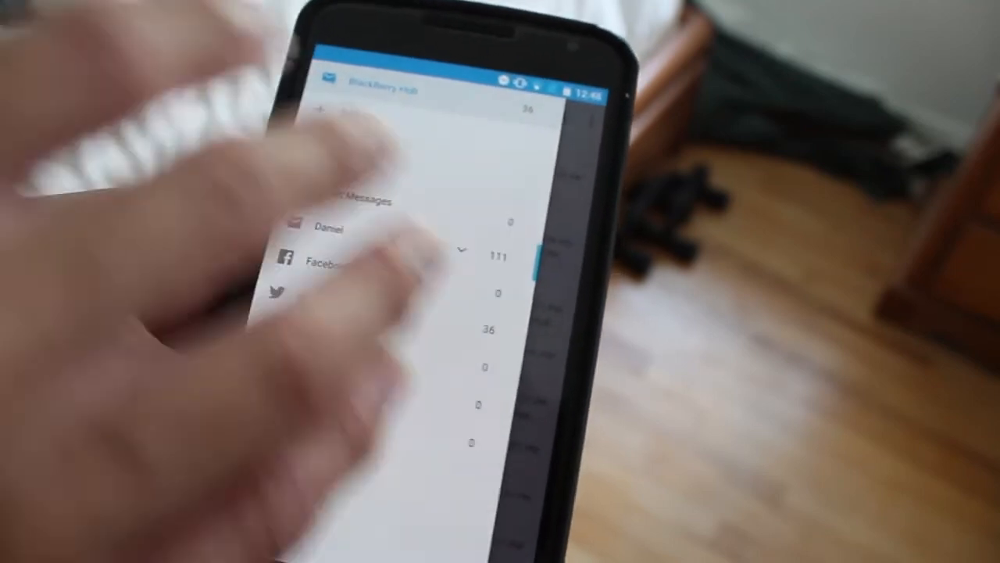
{"action": "scroll", "scroll_direction": "down", "scroll_amount": 3}
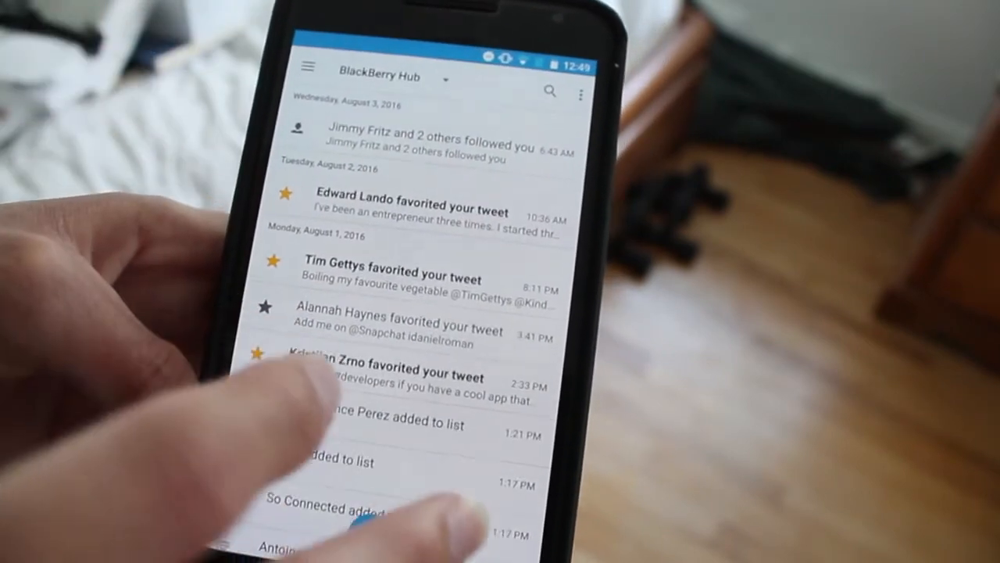
{"action": "left_click", "coordinate": [308, 65]}
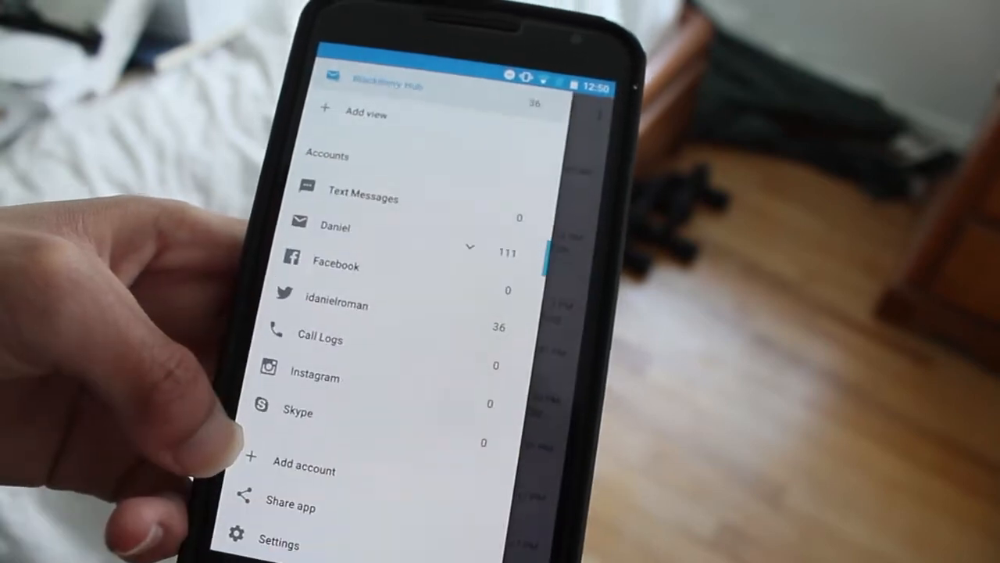